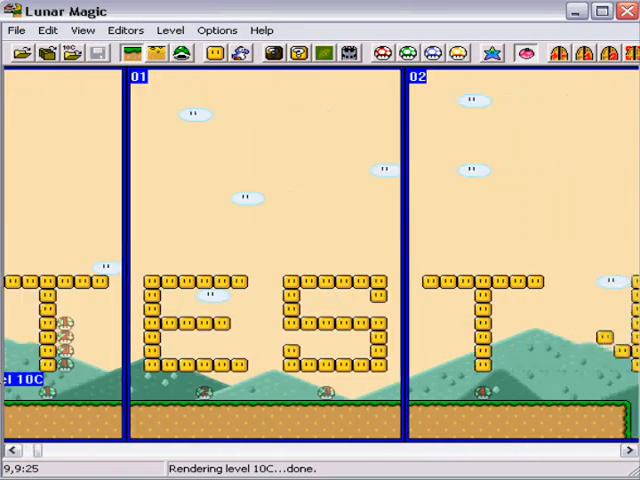
Launch the Add/Modify/Delete Screen Exits dialog from the Level menu for level 10C.
scroll("left", 3)
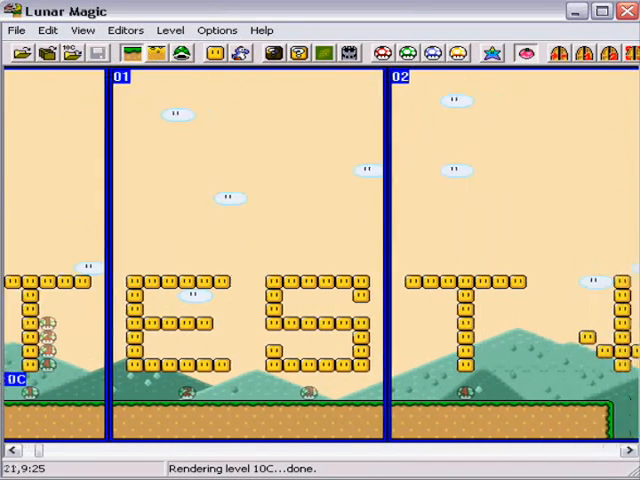
scroll("right", 3)
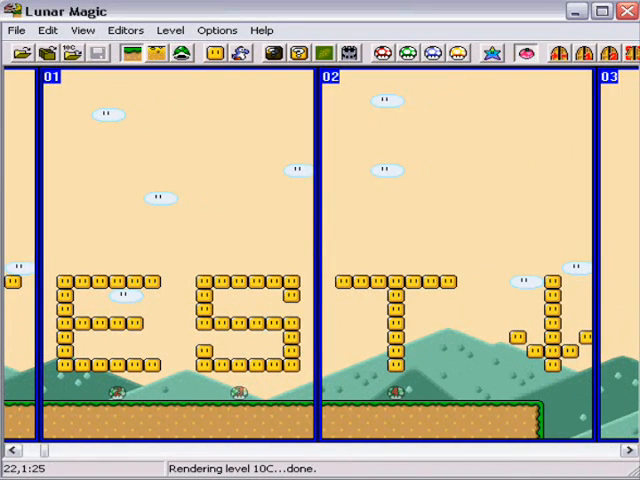
left_click(170, 28)
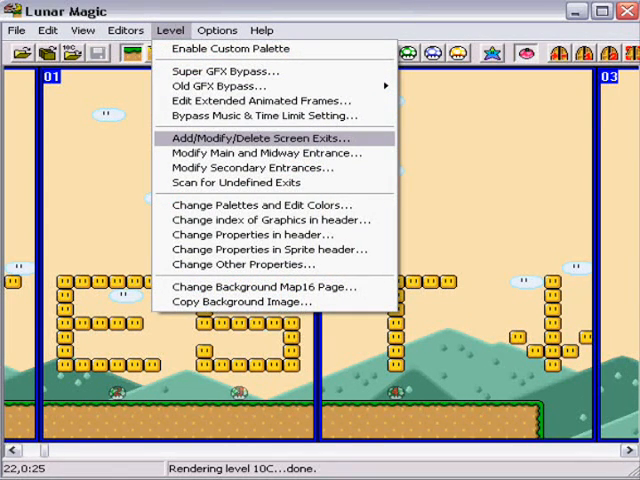
left_click(262, 136)
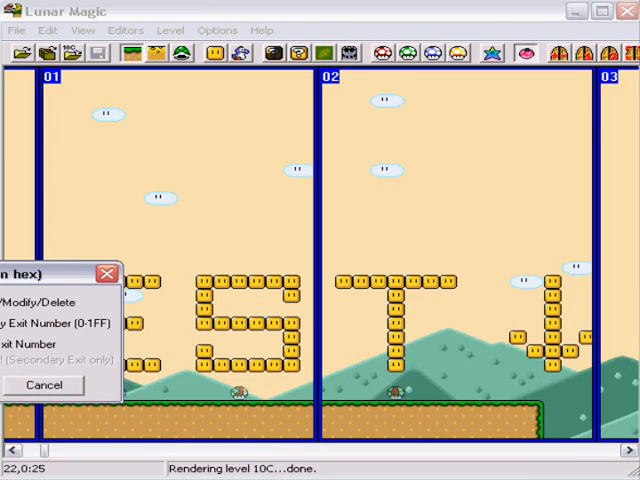
Place a 'Vertical pipe, end on top, with exit enabled' on the ground near the right of screen 02.
left_click(42, 386)
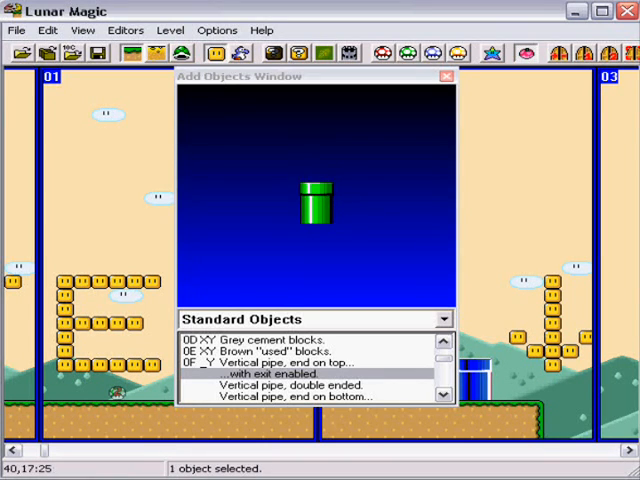
left_click(446, 76)
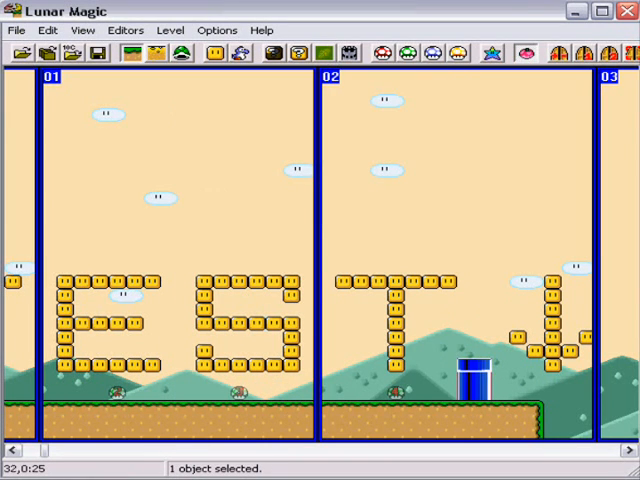
Return to the Level menu to reach Modify Main and Midway Entrance.
left_click(170, 30)
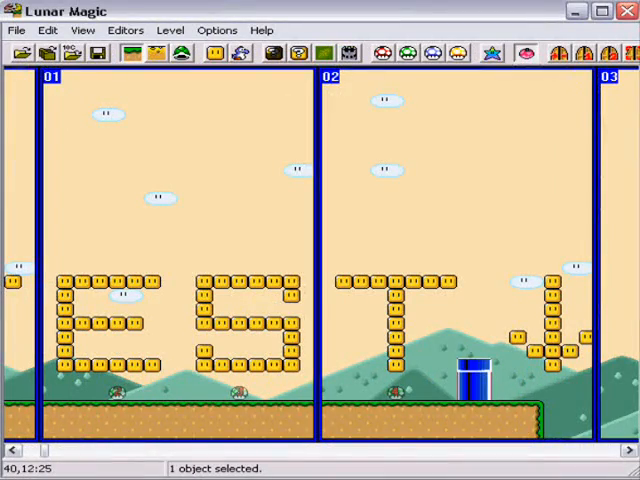
left_click(170, 28)
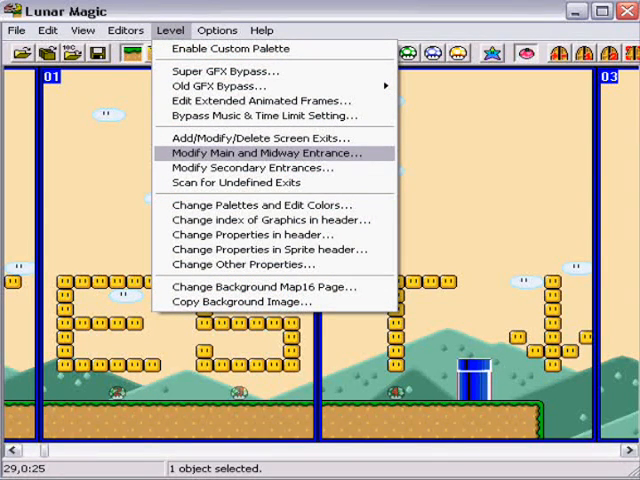
Set the main entrance Y position to Y=6, P=0, S=01 in the entrance settings.
left_click(268, 152)
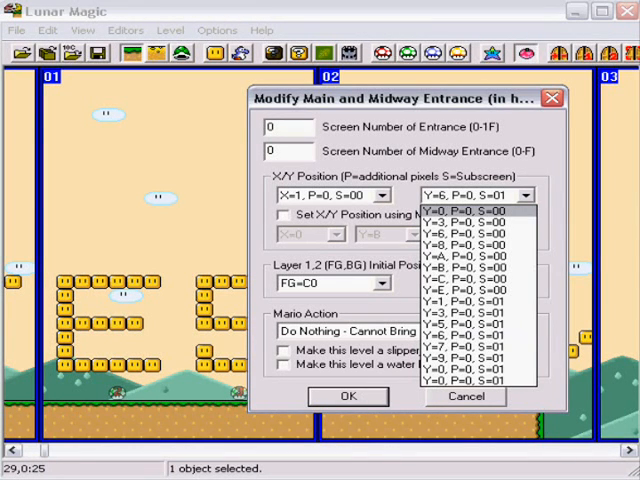
left_click(470, 196)
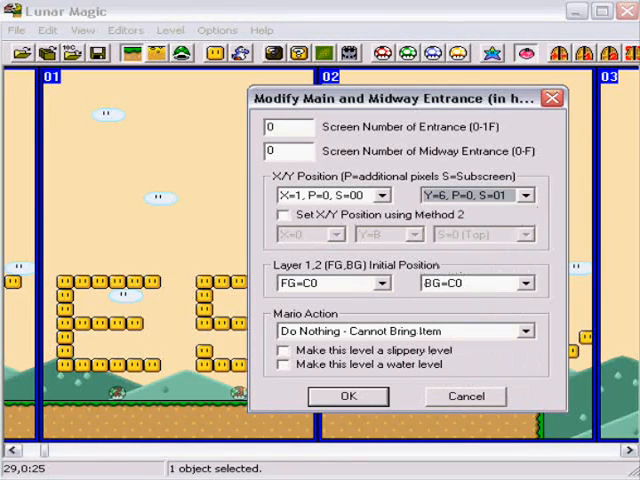